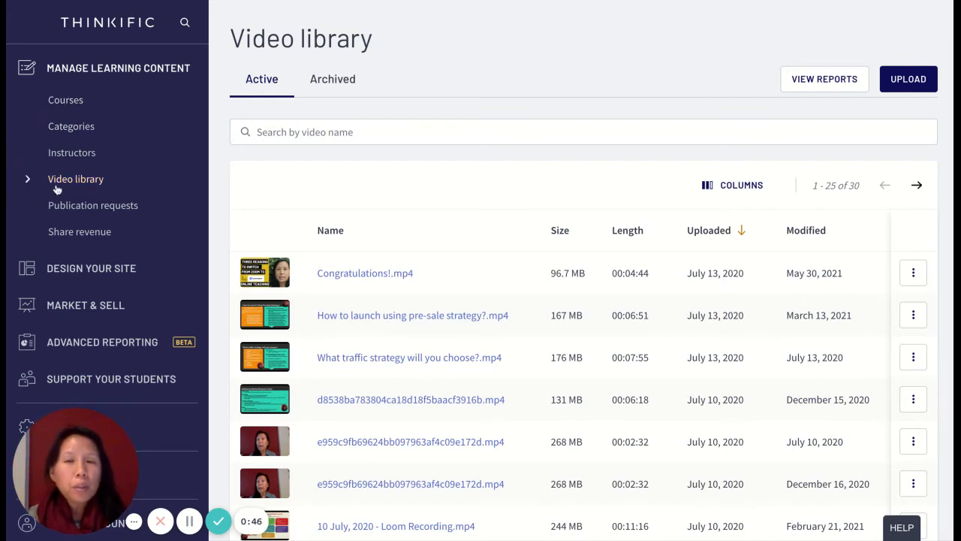
Step: Select an item in the video library and scroll down through the page
click(330, 230)
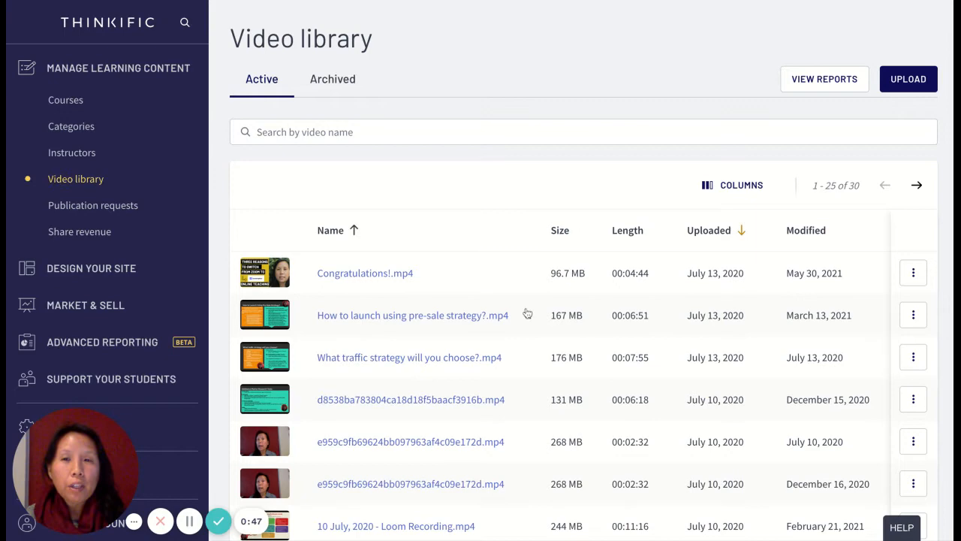
scroll(down, 3)
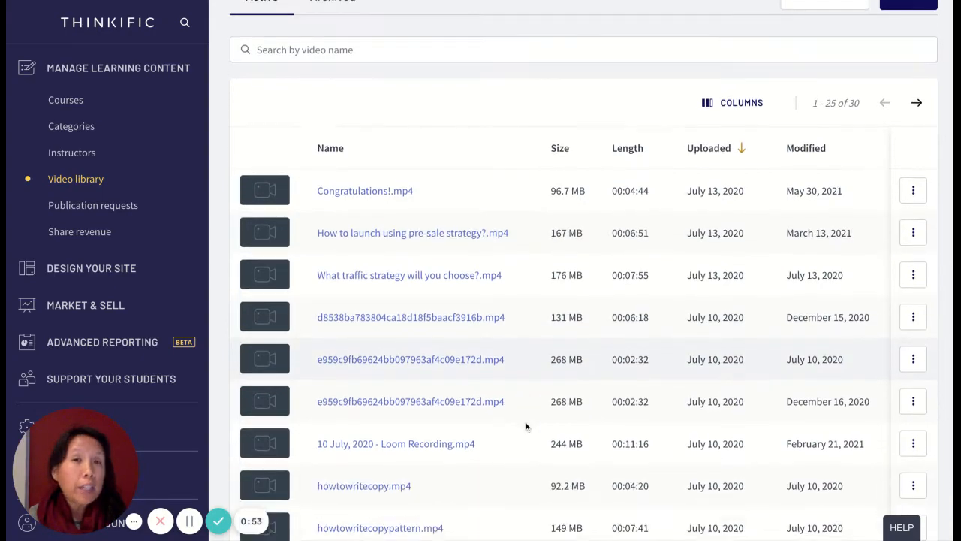
scroll(down, 3)
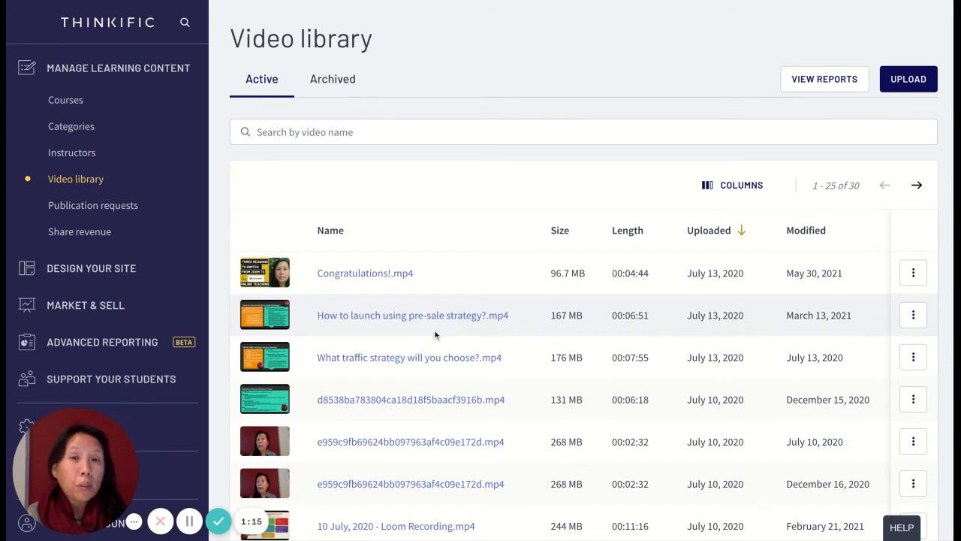
scroll(down, 3)
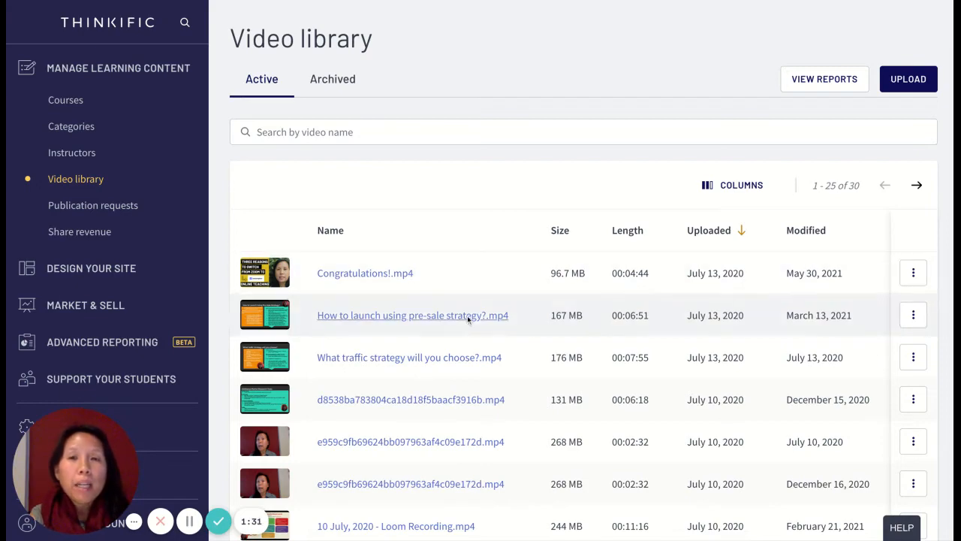
scroll(down, 3)
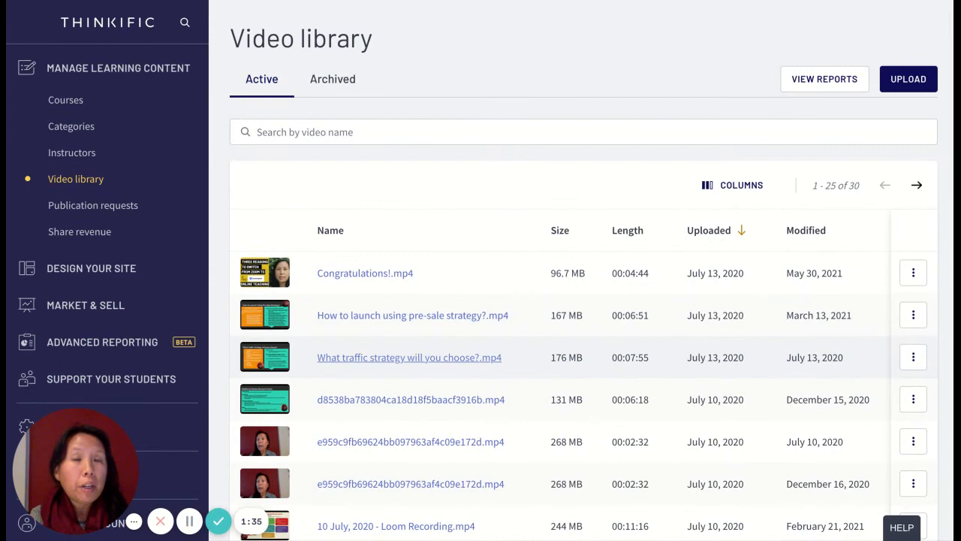
scroll(down, 3)
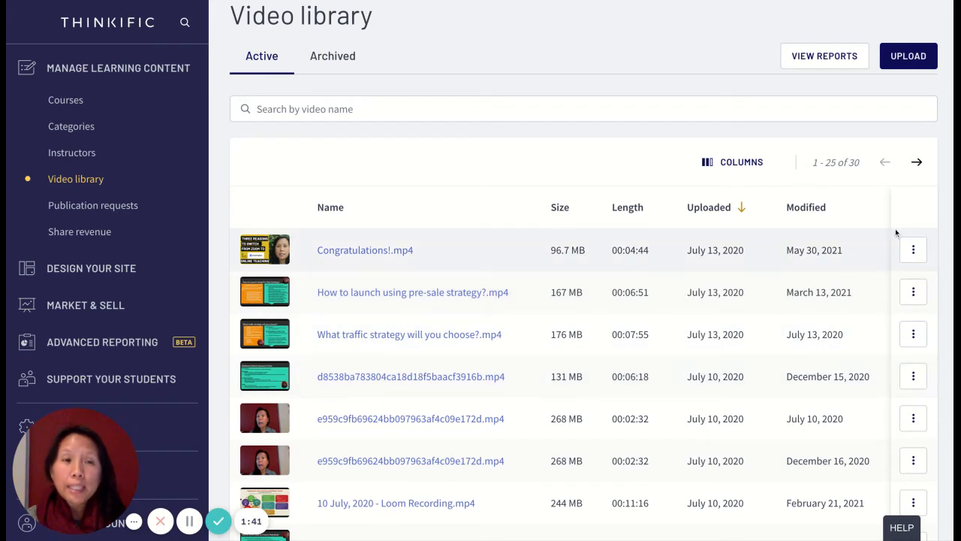
Step: Search the video library for 'con', then restore the full active videos list
click(570, 109)
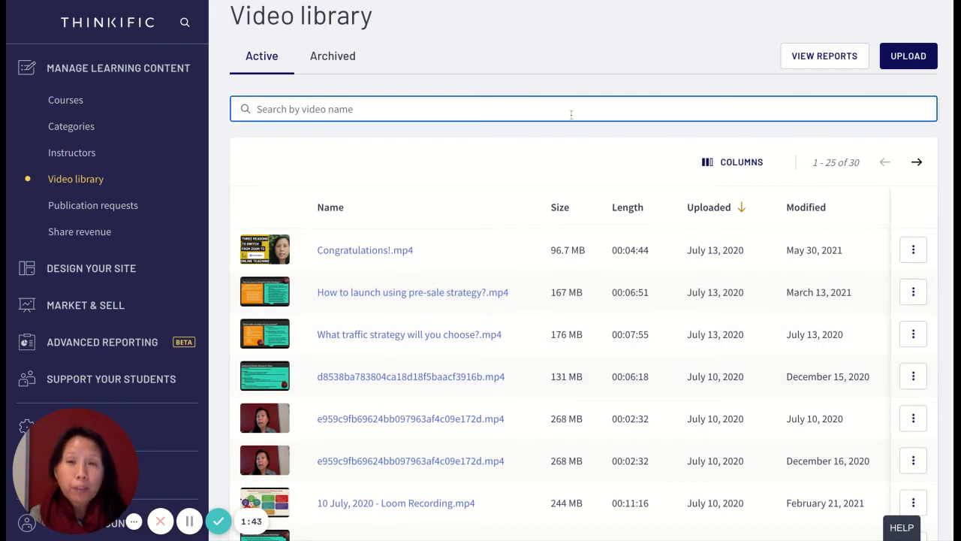
text(con)
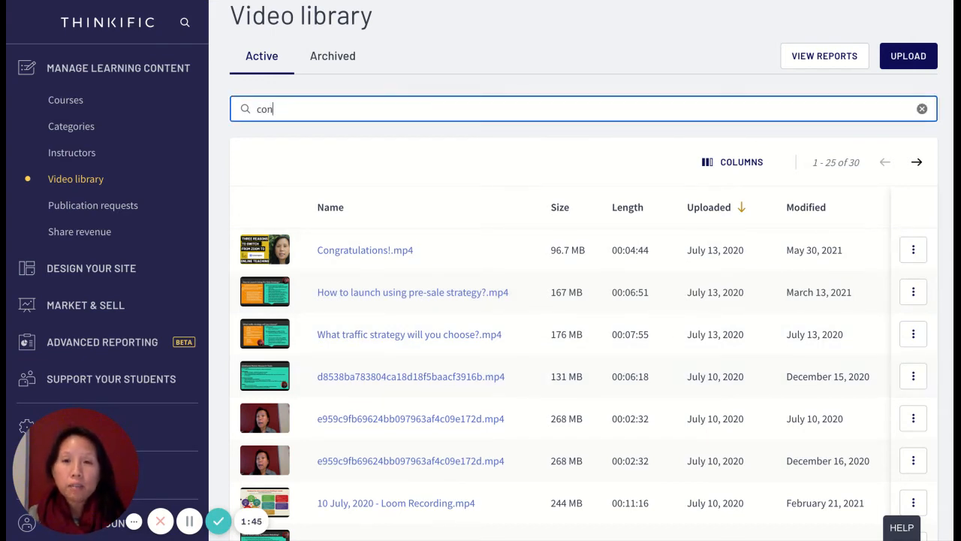
text(con)
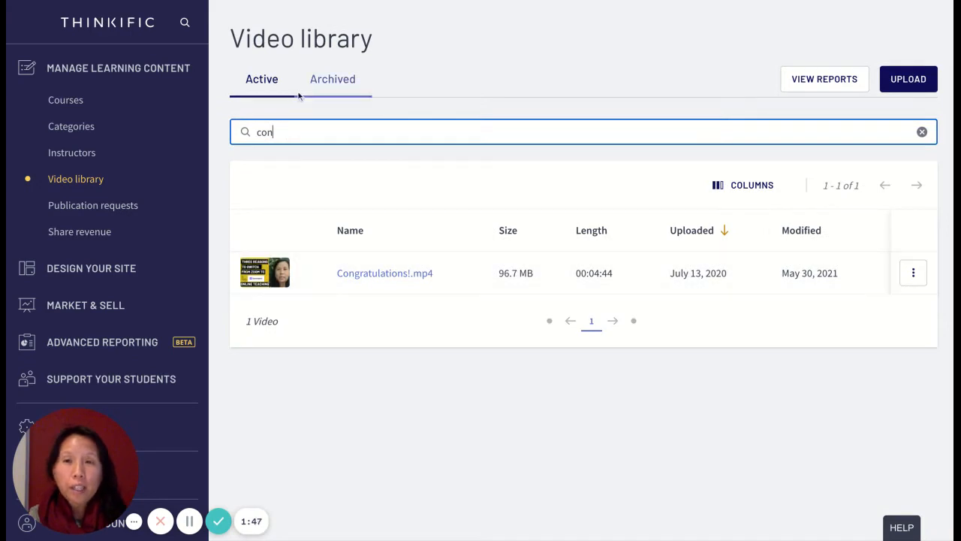
click(922, 132)
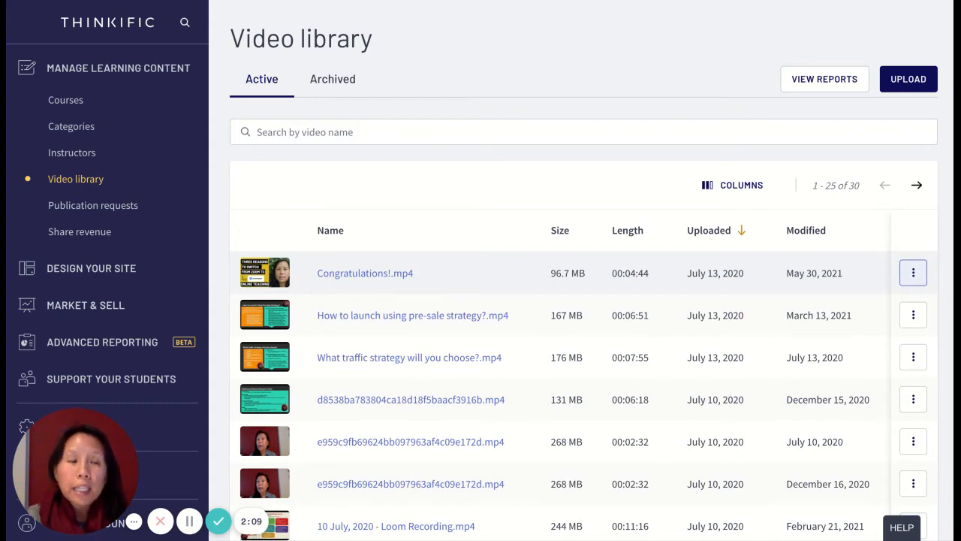
Step: Open Congratulations!.mp4's settings and scroll through its preview, thumbnail and captions sections
click(913, 272)
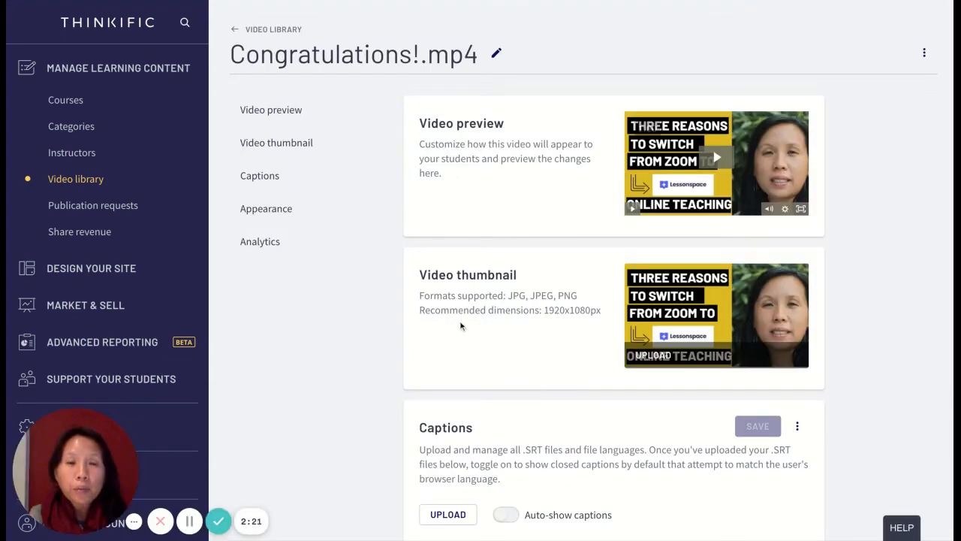
scroll(down, 3)
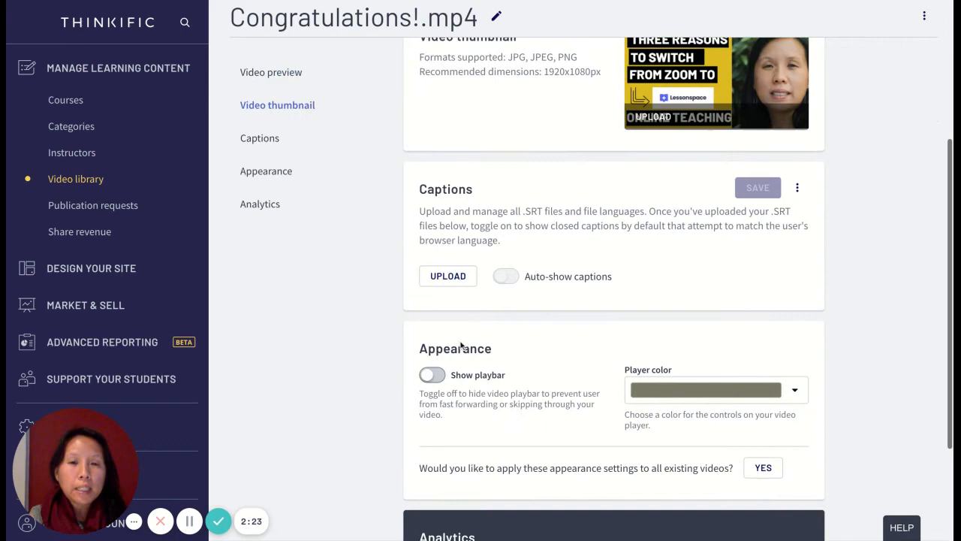
scroll(down, 3)
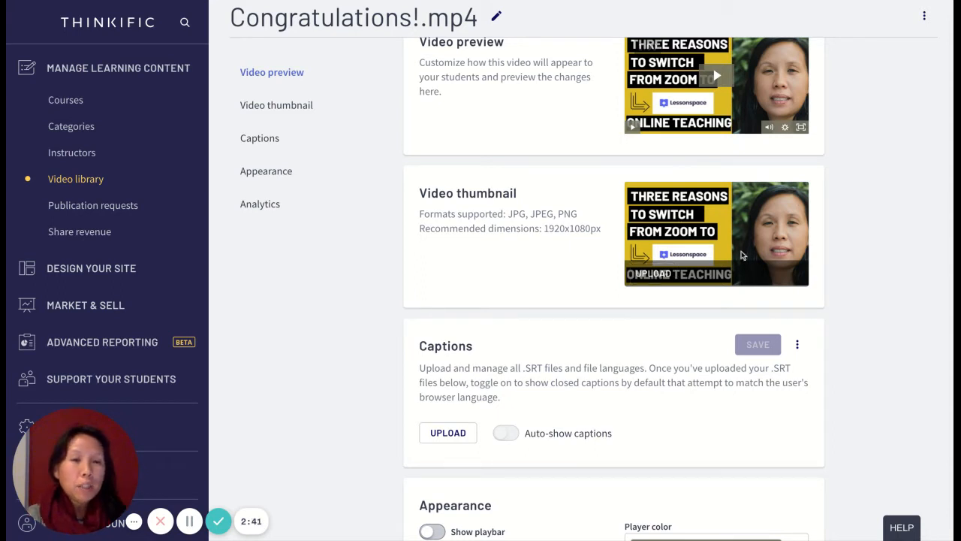
mouse_move(747, 253)
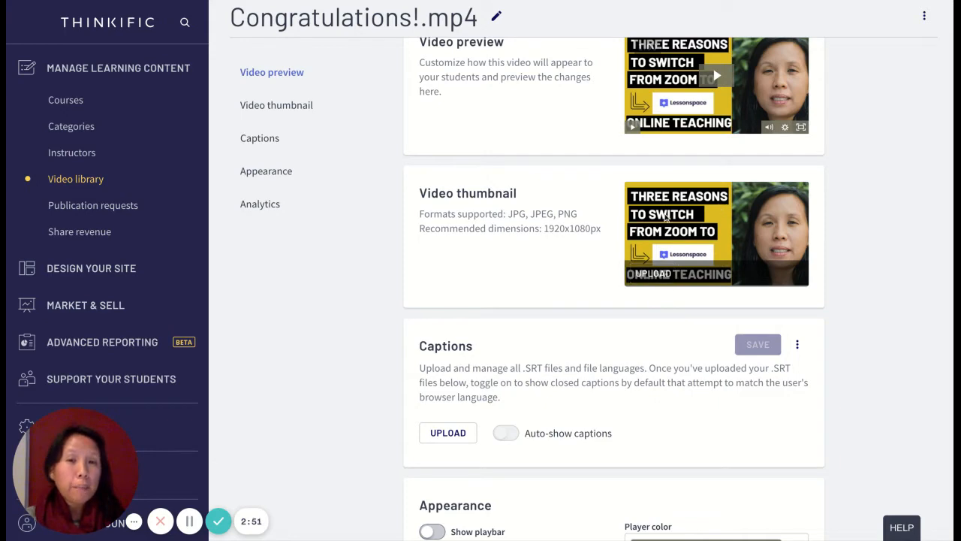
click(652, 273)
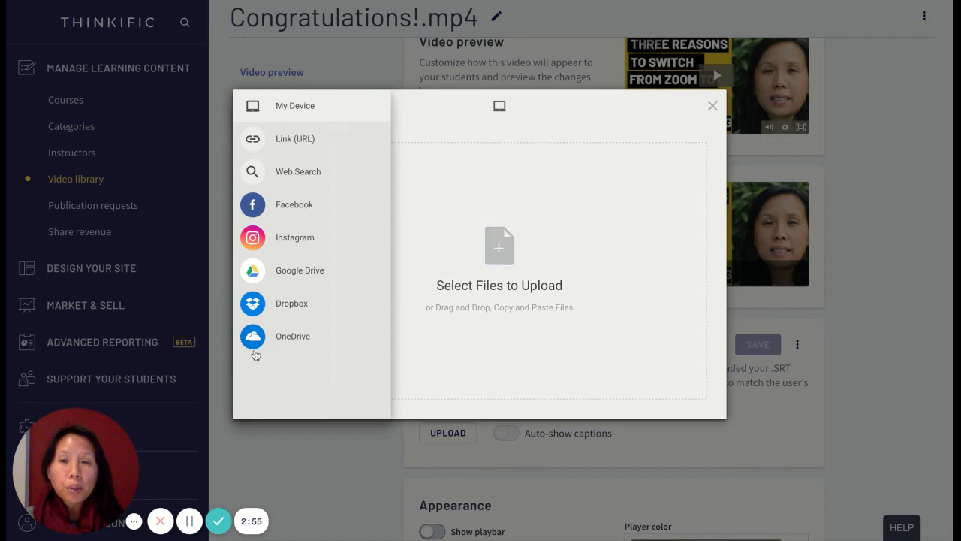
mouse_move(292, 302)
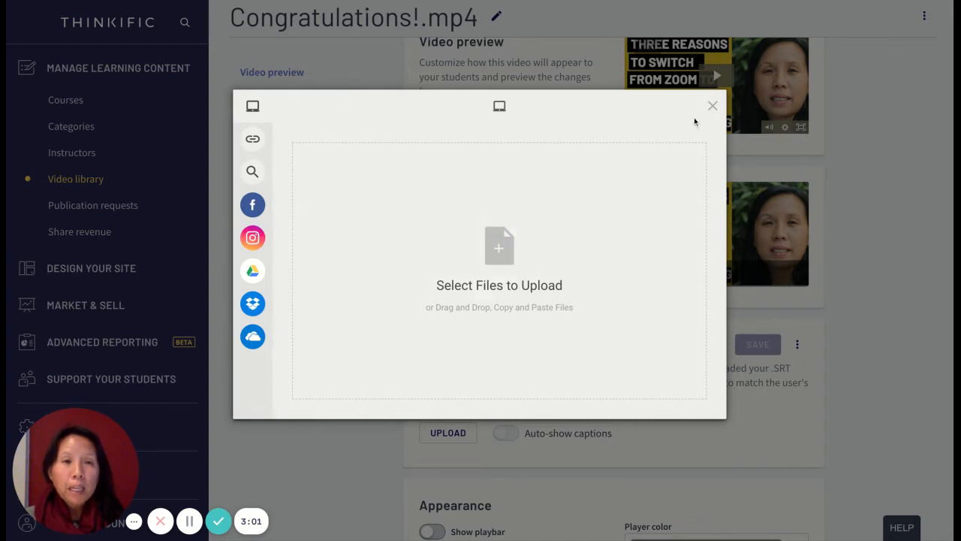
click(711, 105)
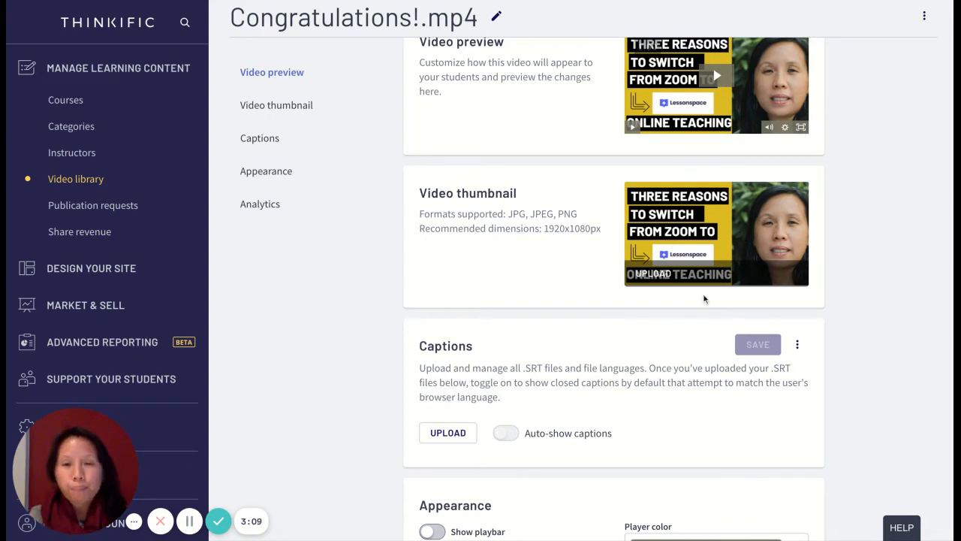
scroll(down, 3)
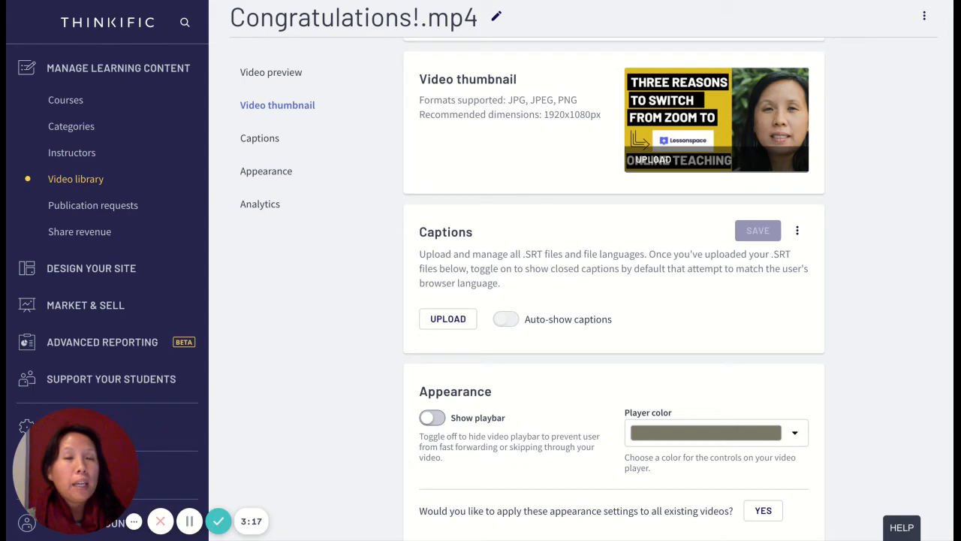
mouse_move(585, 325)
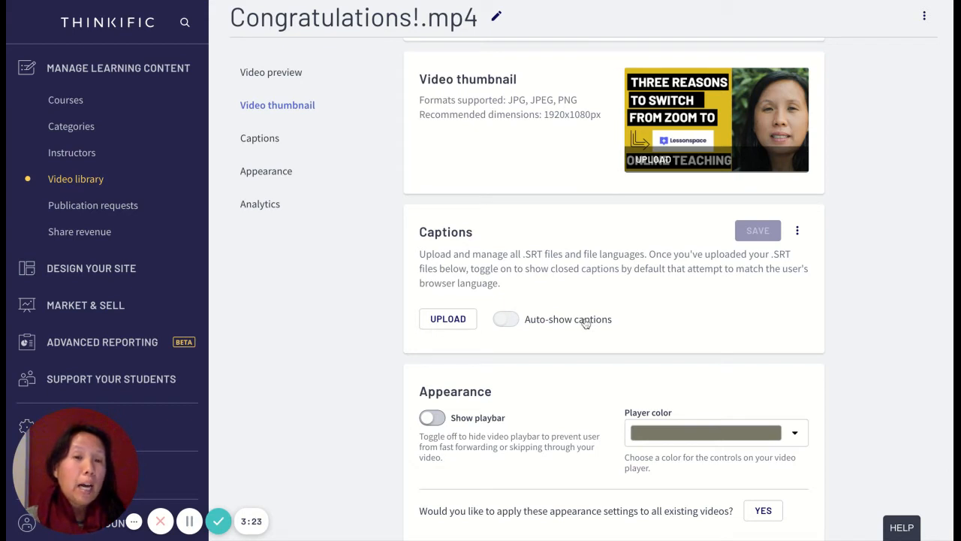
scroll(down, 3)
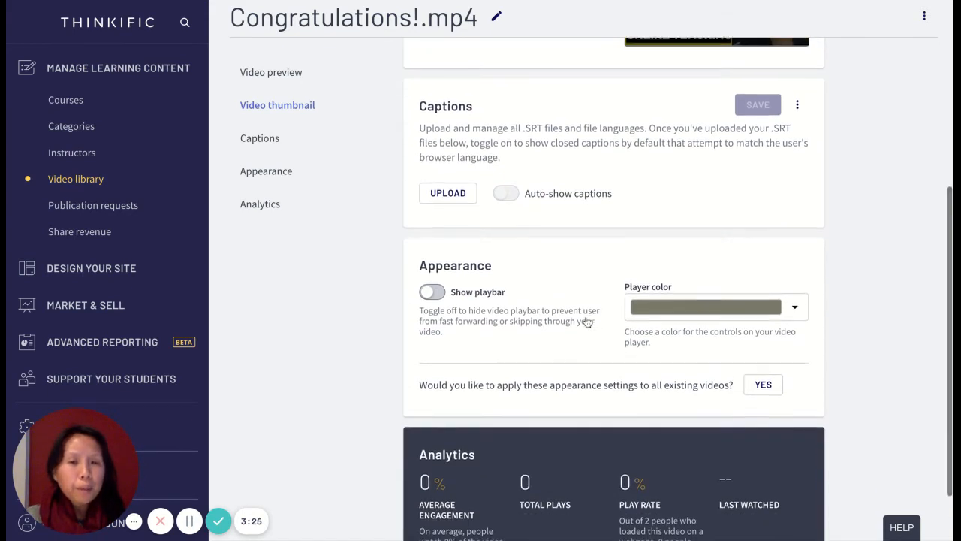
Step: Scroll the Analytics panel and highlight the Last Watched statistic
scroll(down, 3)
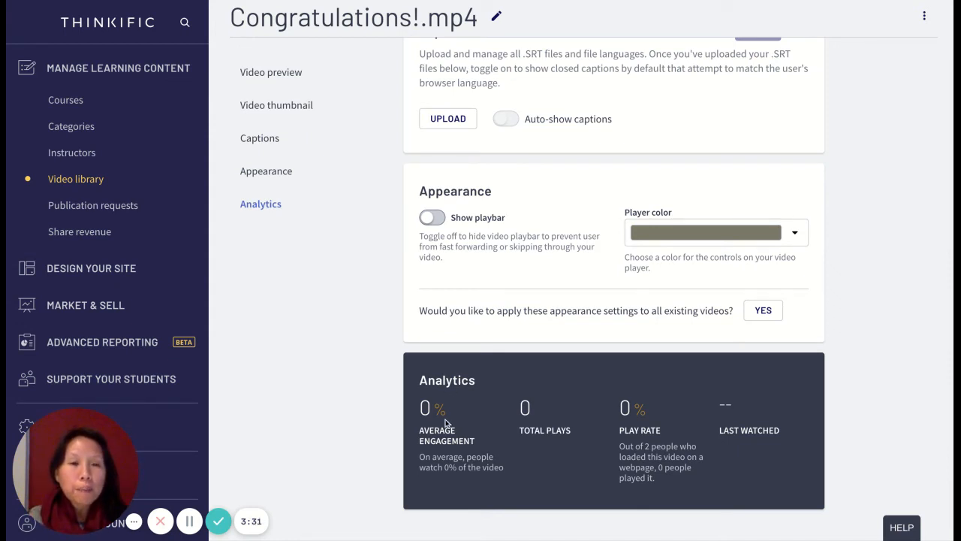
mouse_move(756, 451)
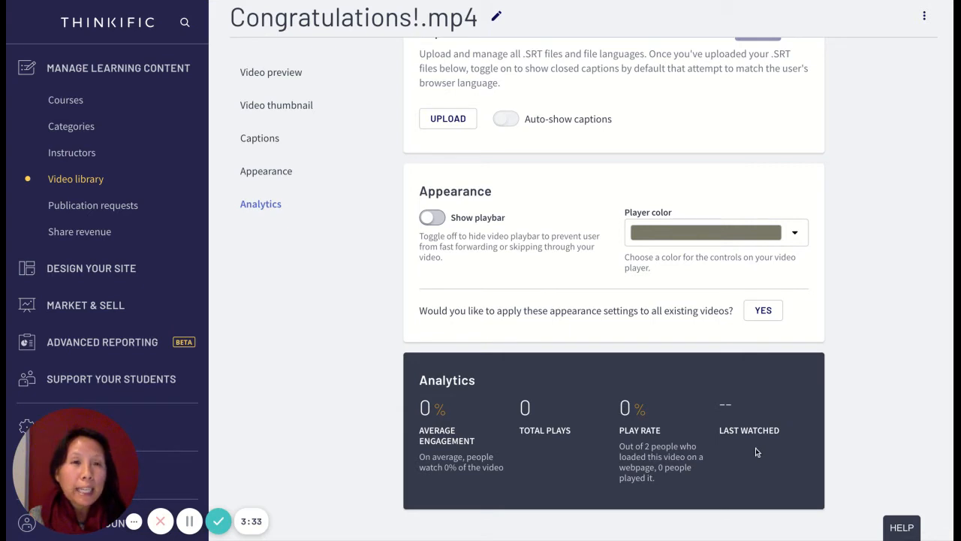
mouse_move(787, 440)
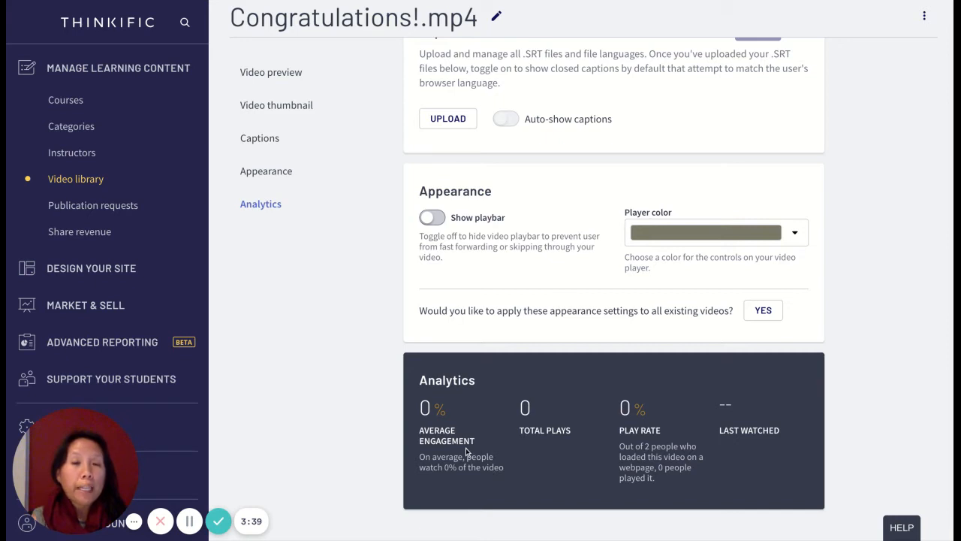
mouse_move(585, 442)
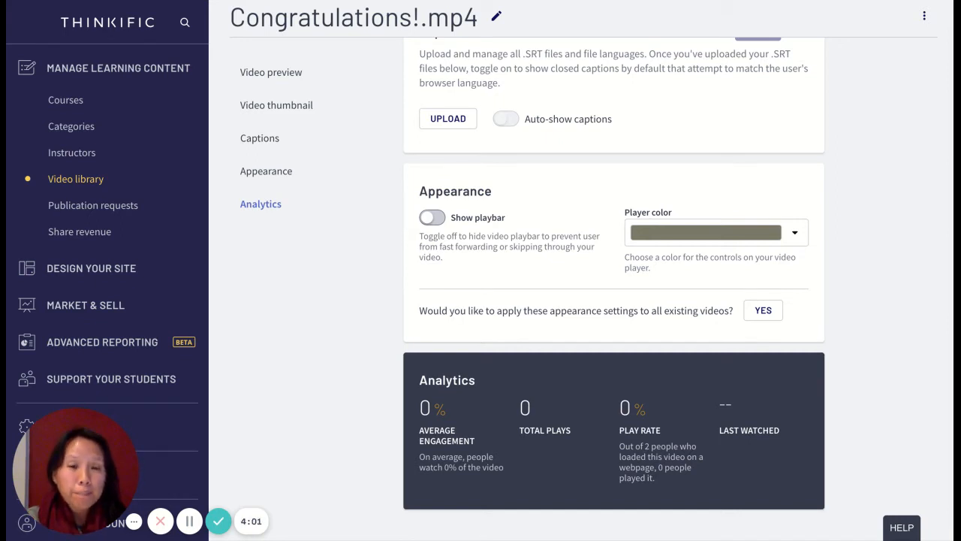
mouse_move(627, 441)
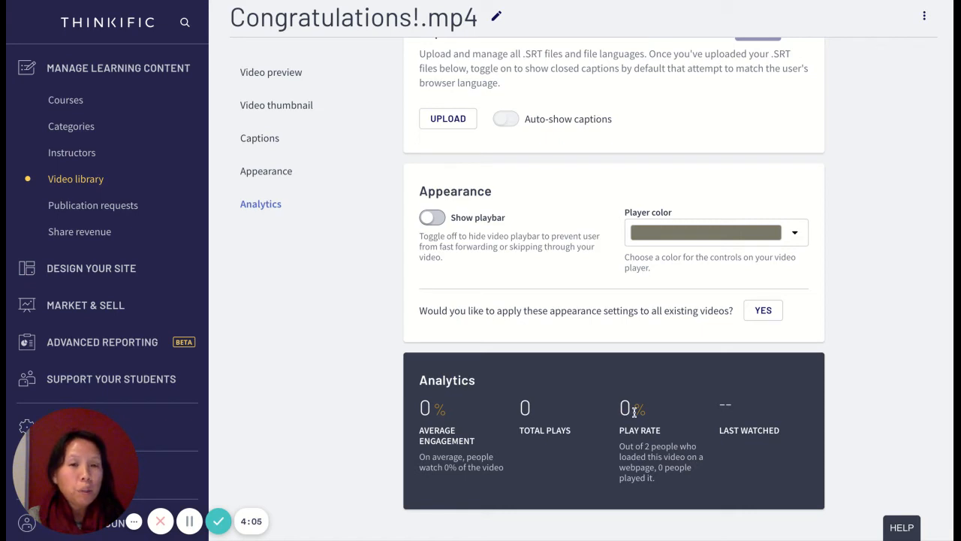
drag(635, 405, 654, 479)
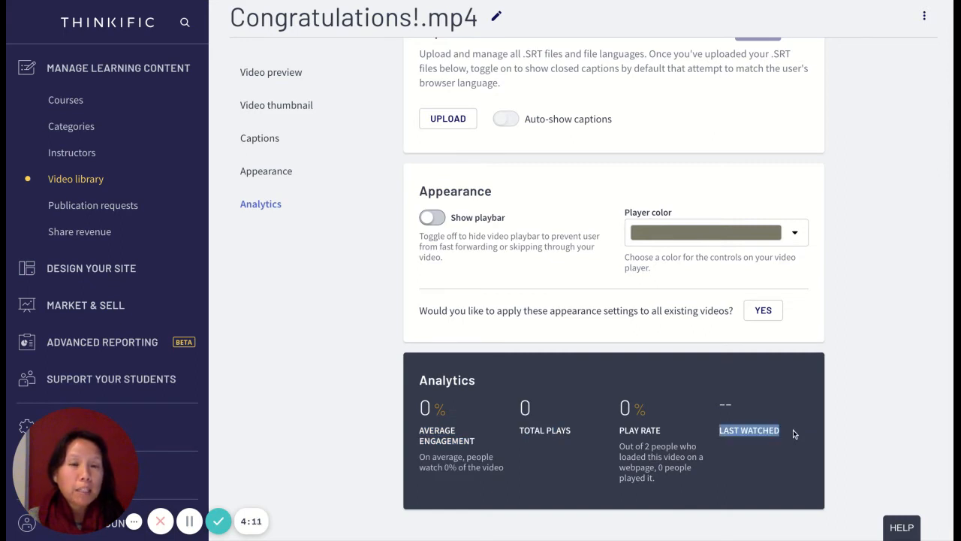
mouse_move(508, 462)
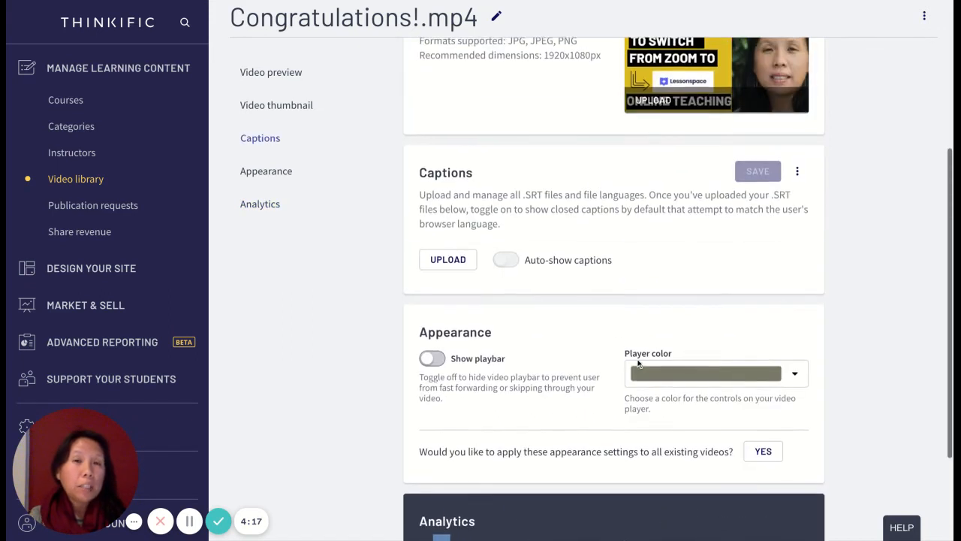
scroll(down, 3)
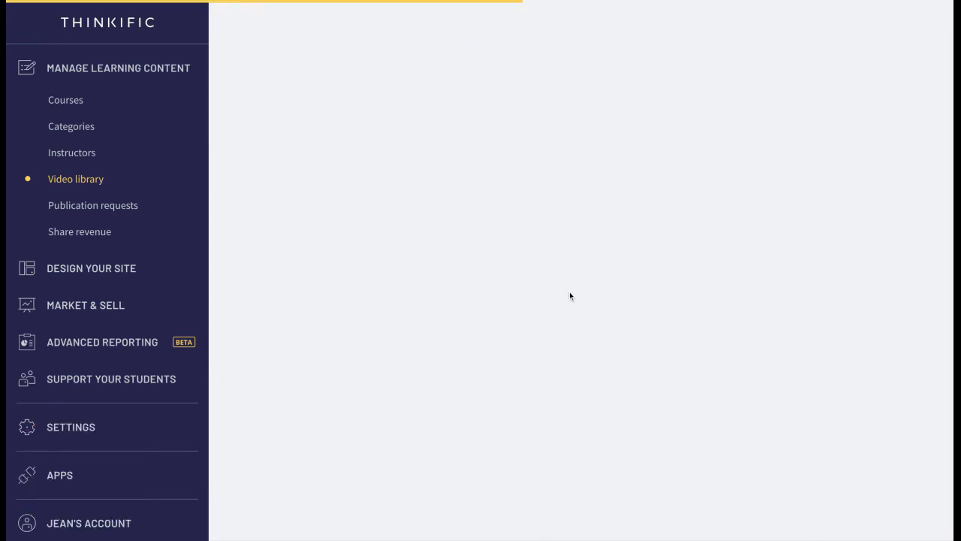
Step: Go to the Video library and open the Student Engagement video reports
click(75, 179)
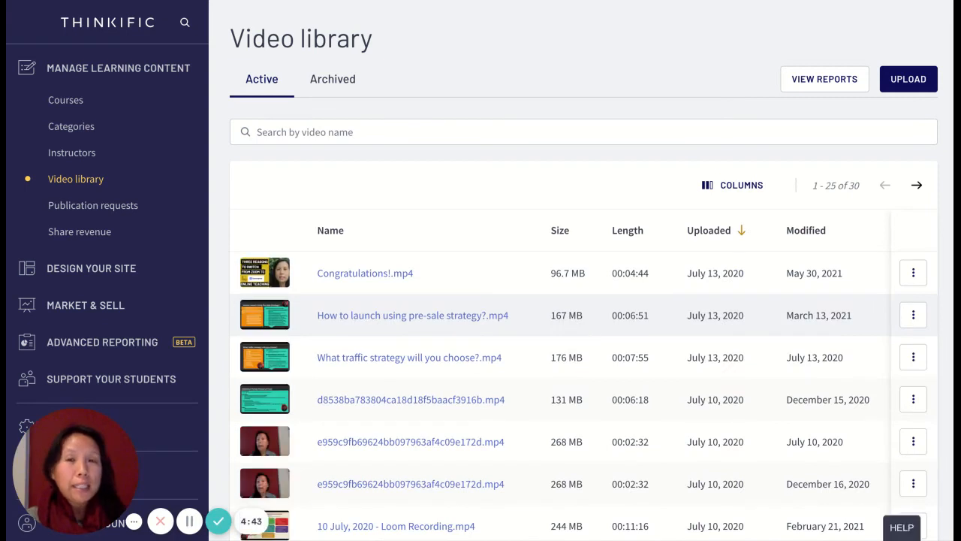
mouse_move(830, 119)
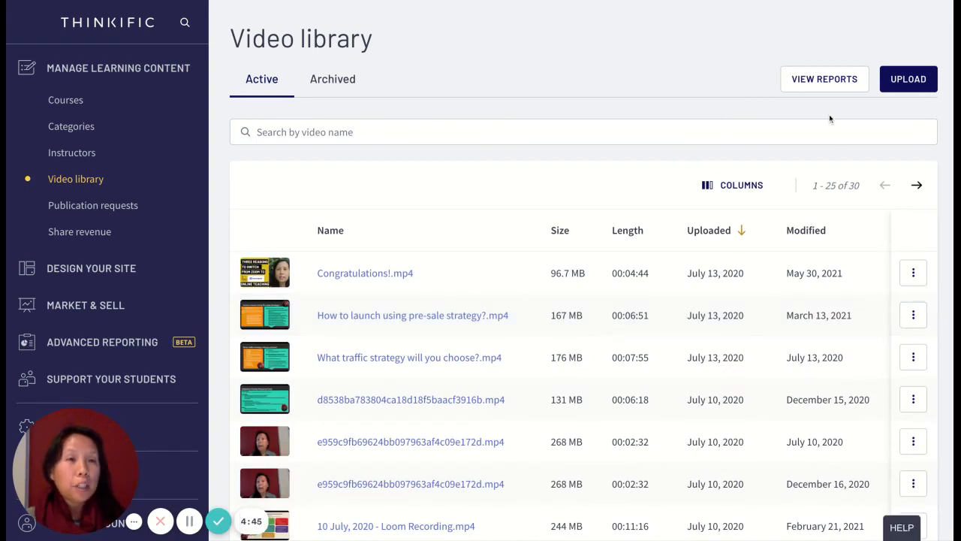
mouse_move(825, 78)
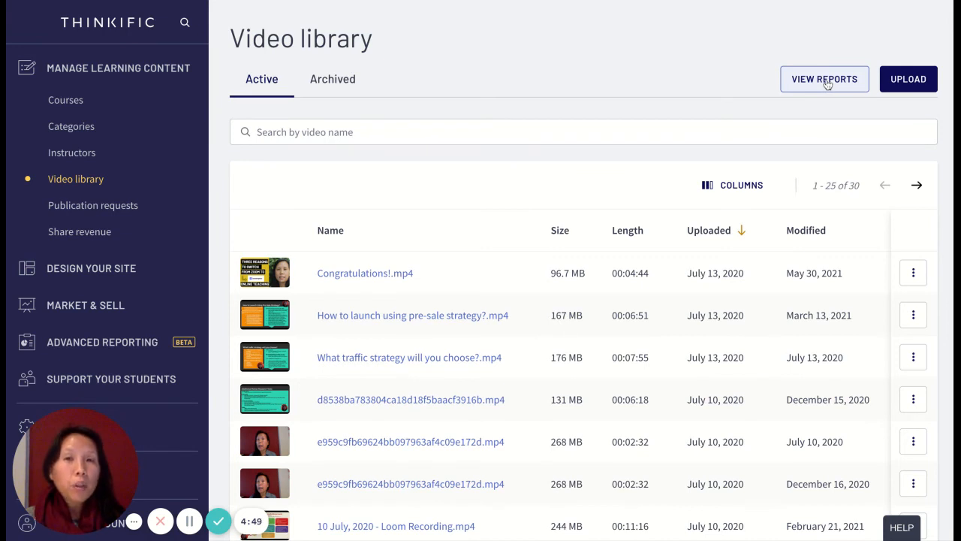
click(823, 79)
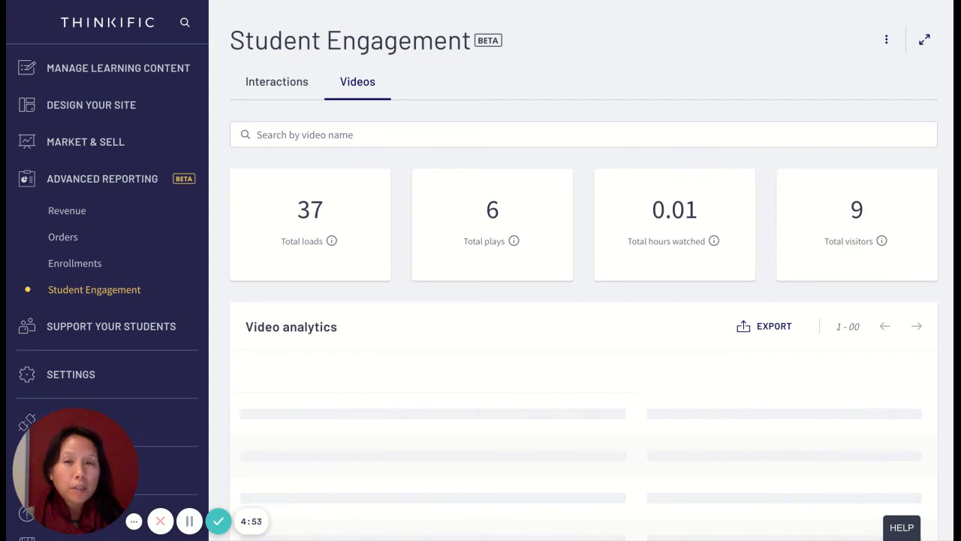
mouse_move(365, 282)
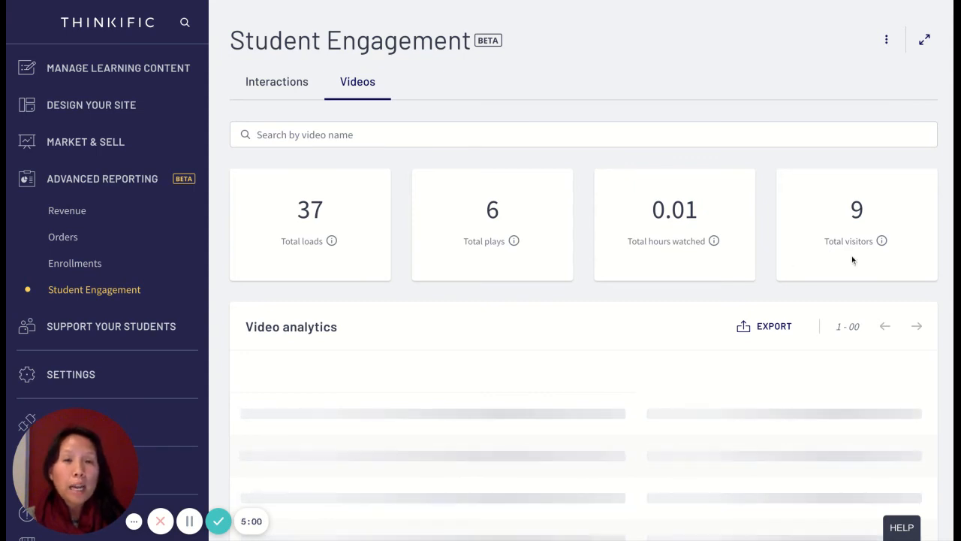
mouse_move(494, 258)
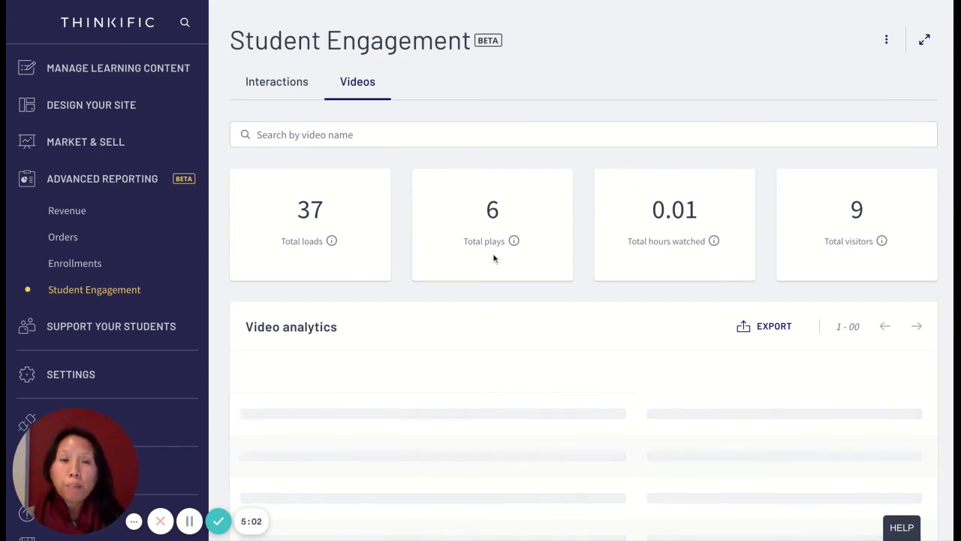
mouse_move(686, 253)
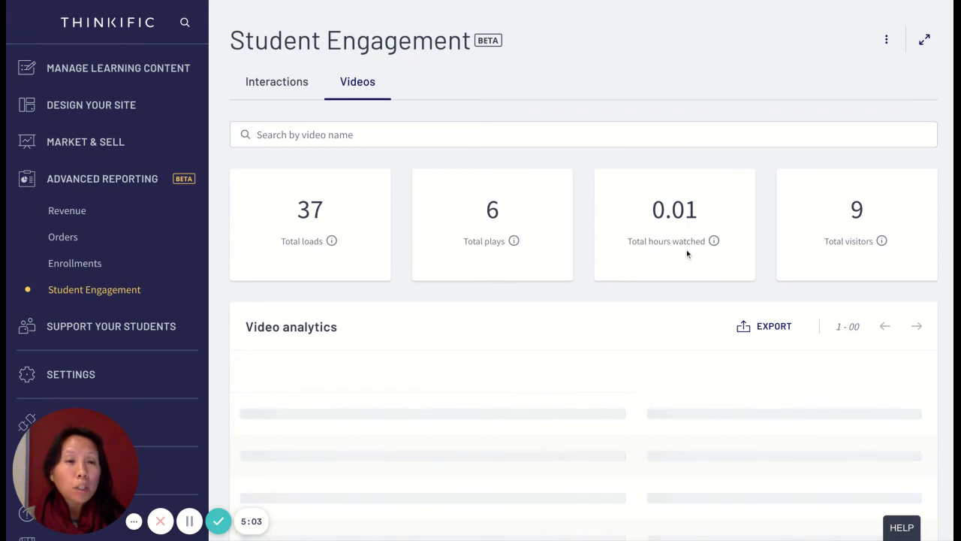
mouse_move(657, 266)
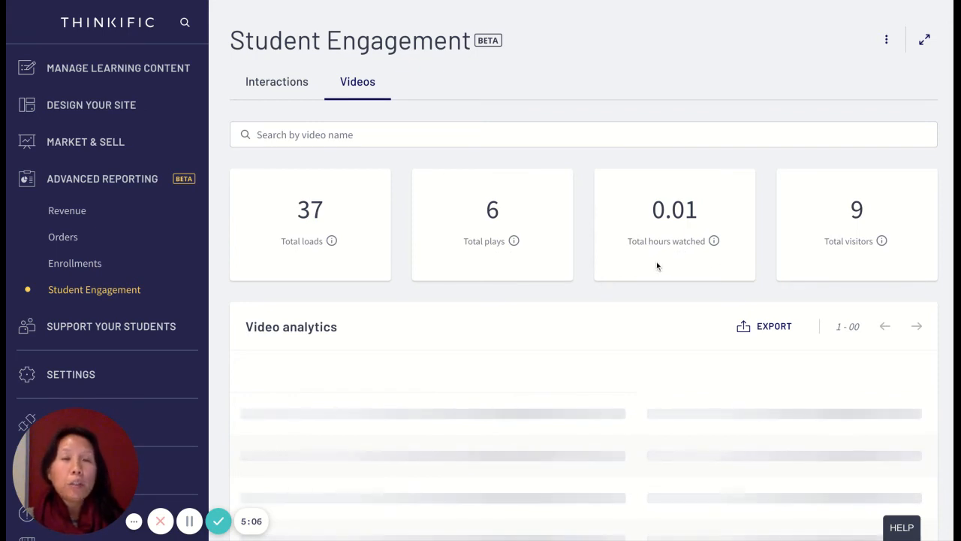
mouse_move(650, 265)
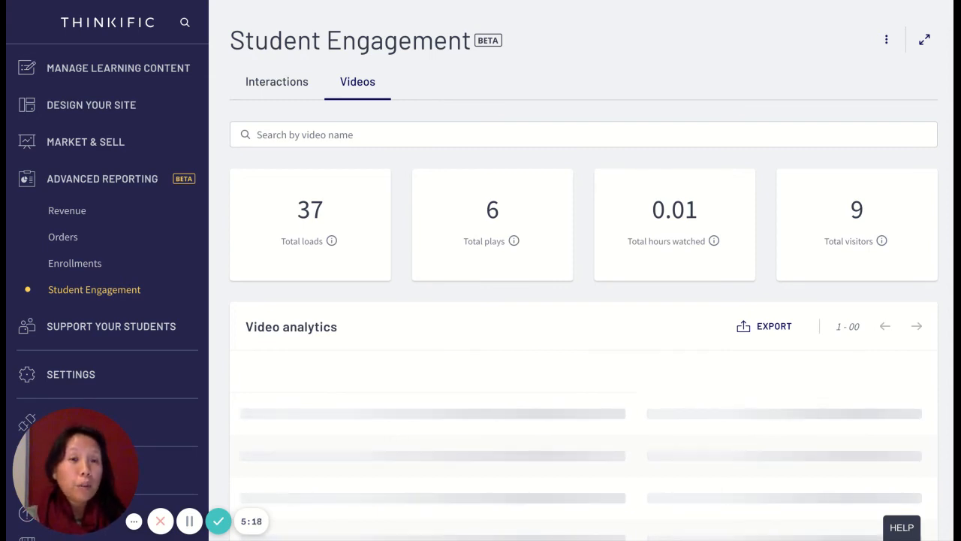
mouse_move(189, 520)
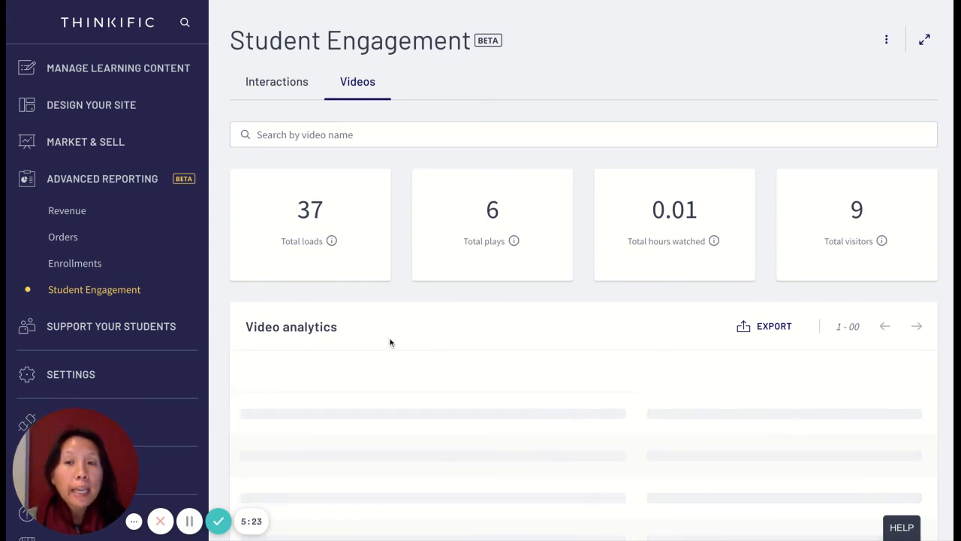
mouse_move(676, 343)
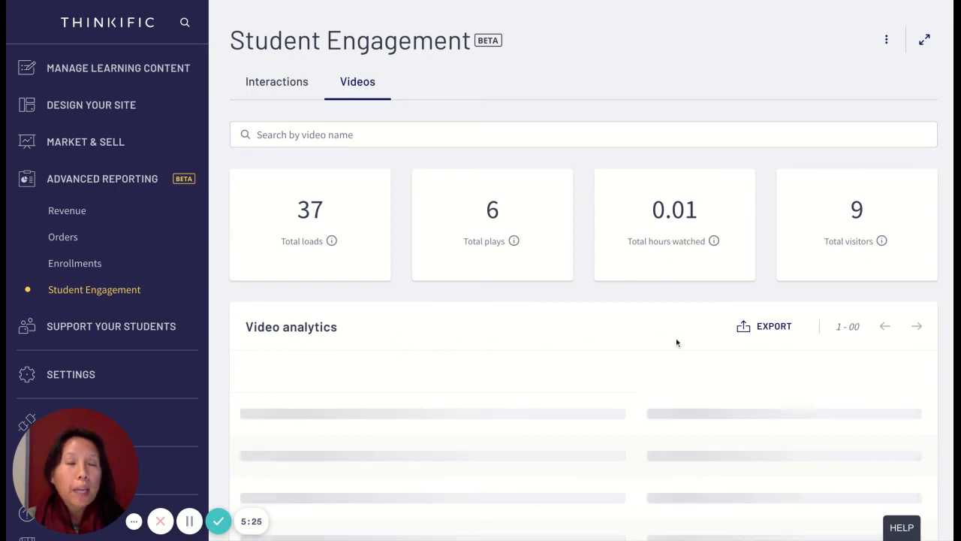
Step: Click in the Student Engagement report's Videos tab while the analytics table loads
click(764, 326)
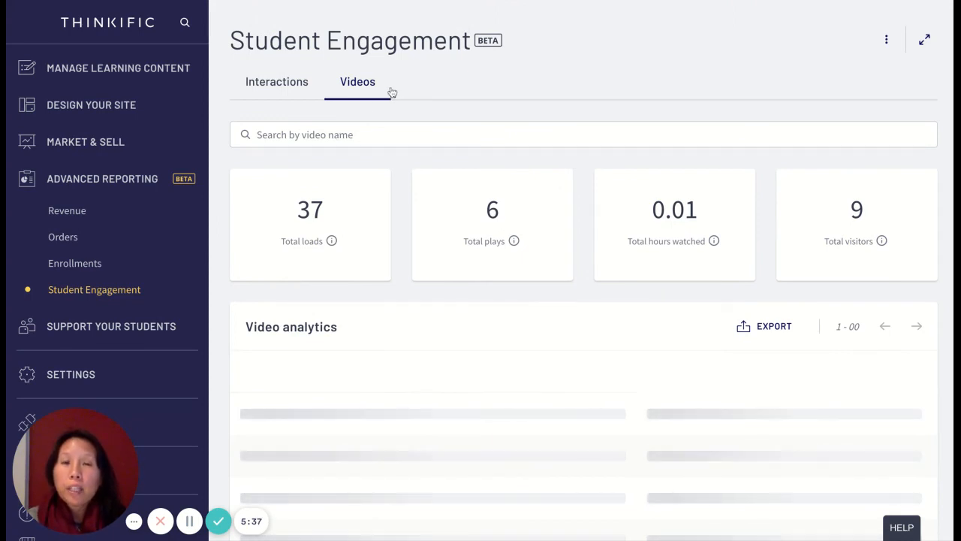
mouse_move(524, 303)
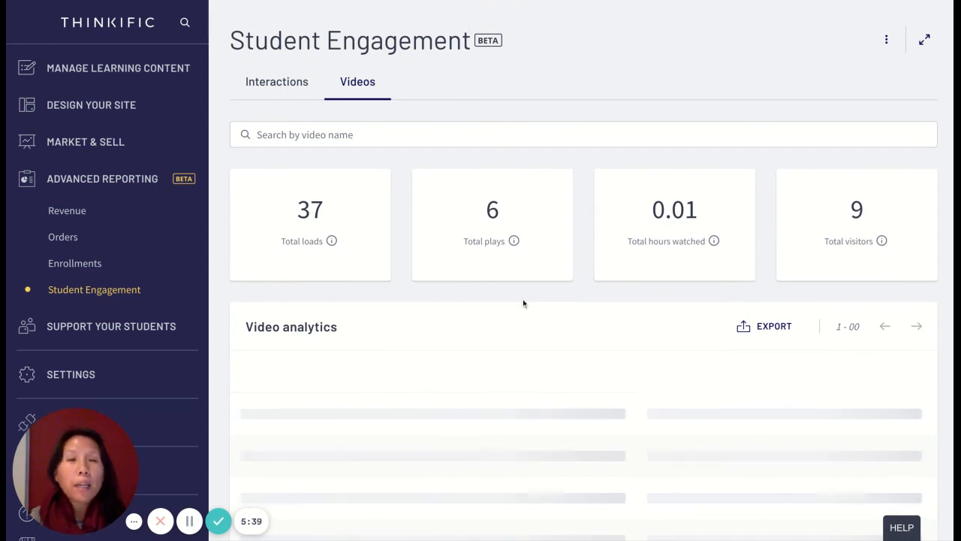